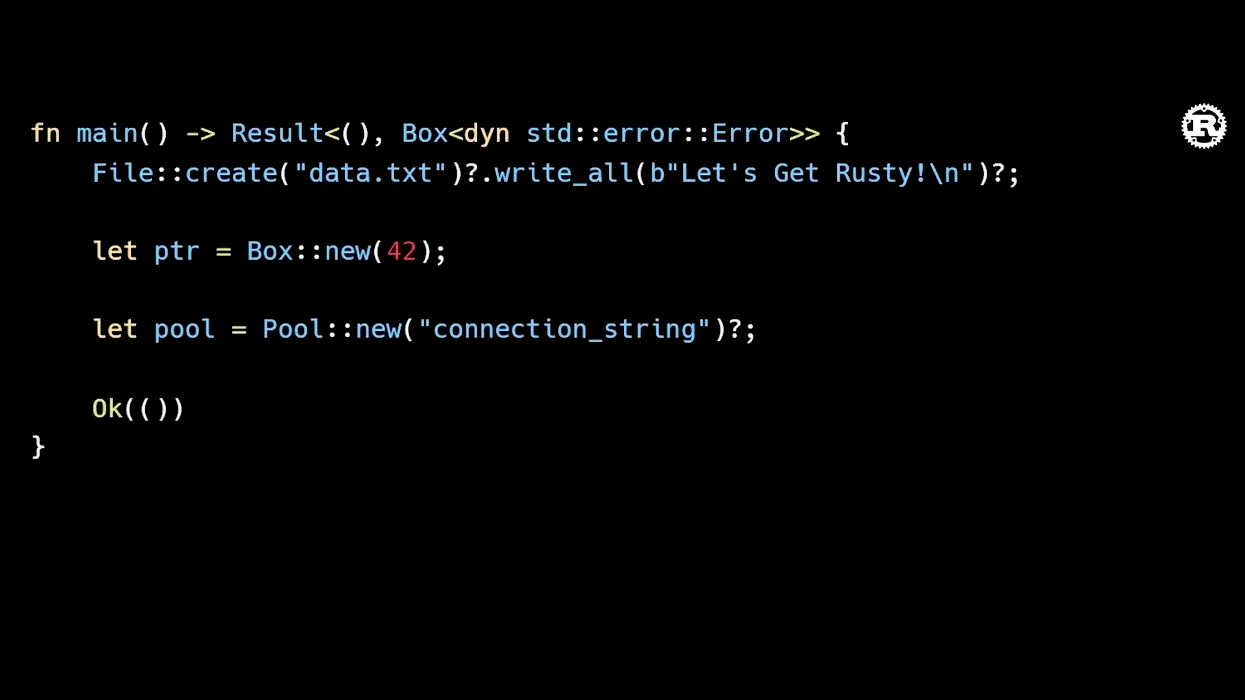
{"action": "scroll", "scroll_direction": "up", "scroll_amount": 3}
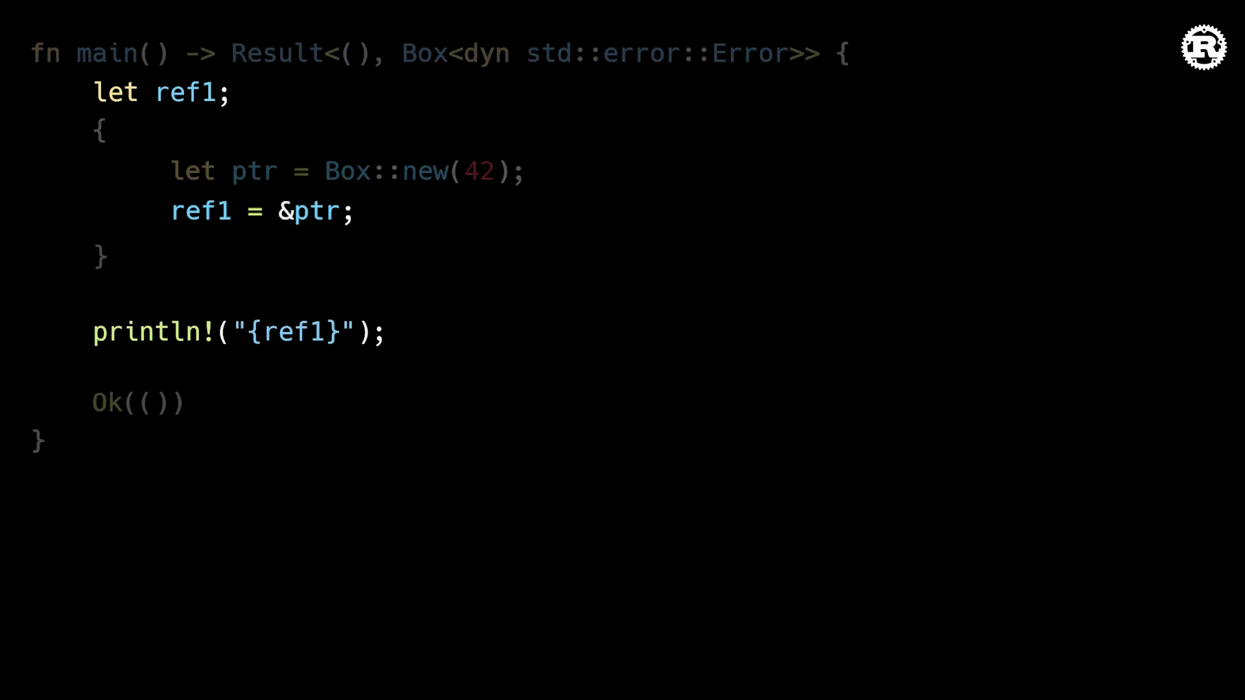
{"action": "type", "text": "// prt is dropped"}
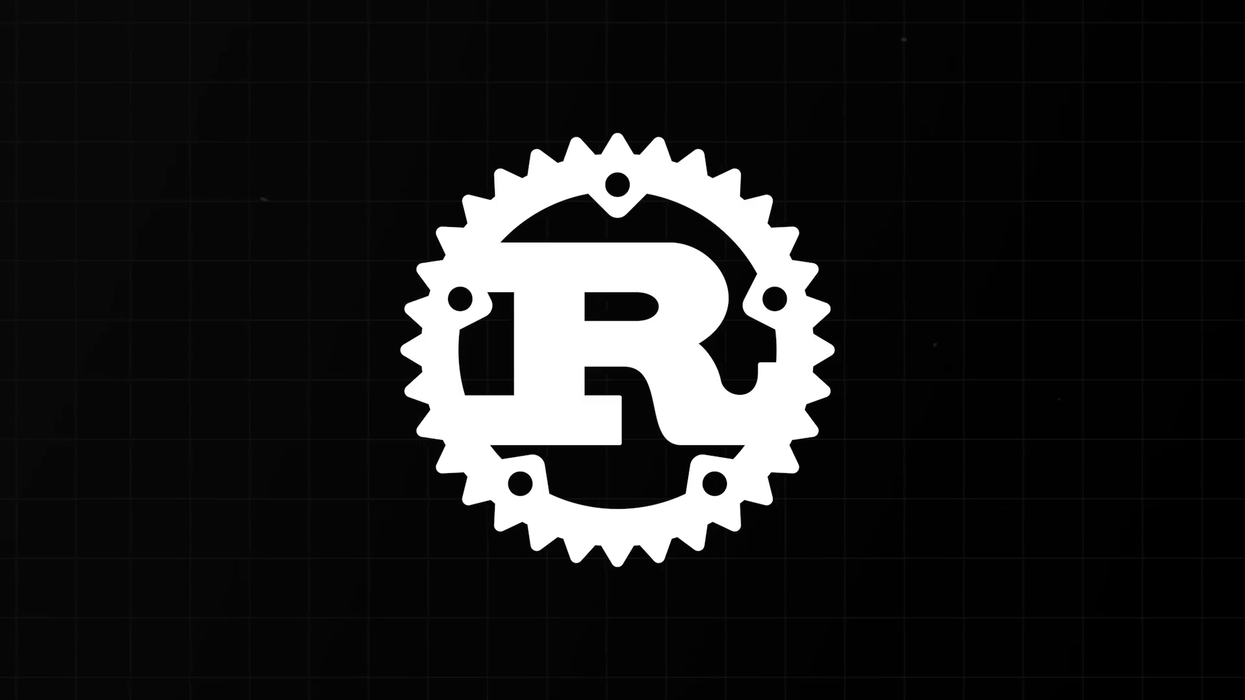
{"action": "mouse_move", "coordinate": [242, 179]}
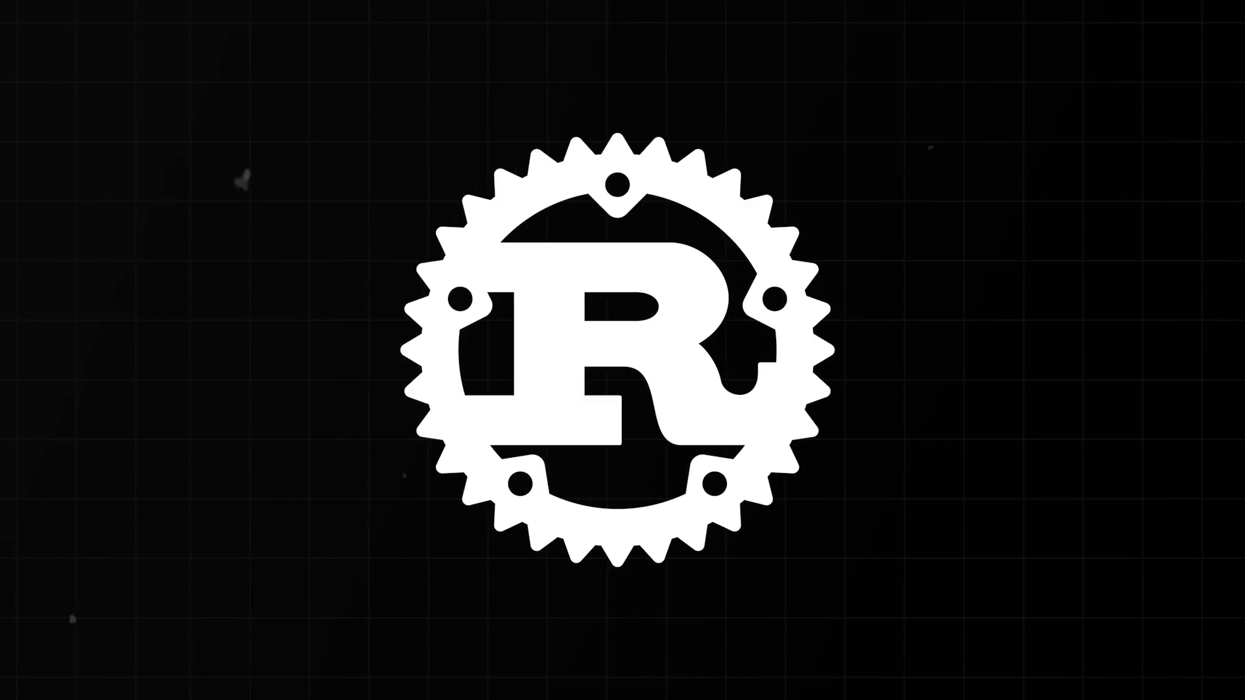